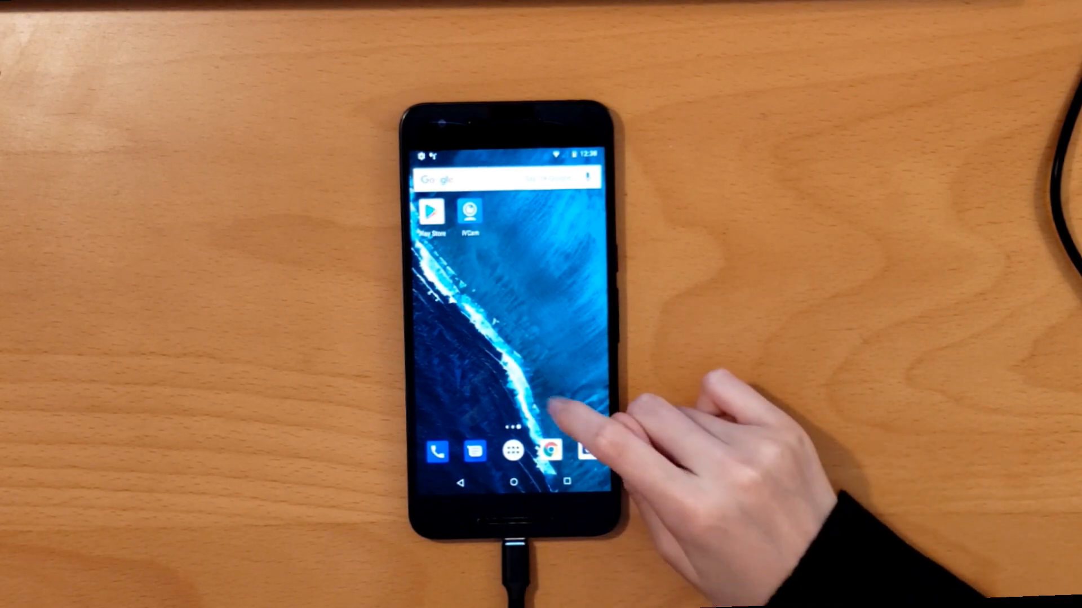
# Enable USB debugging under the phone's System developer options
pyautogui.click(491, 451)
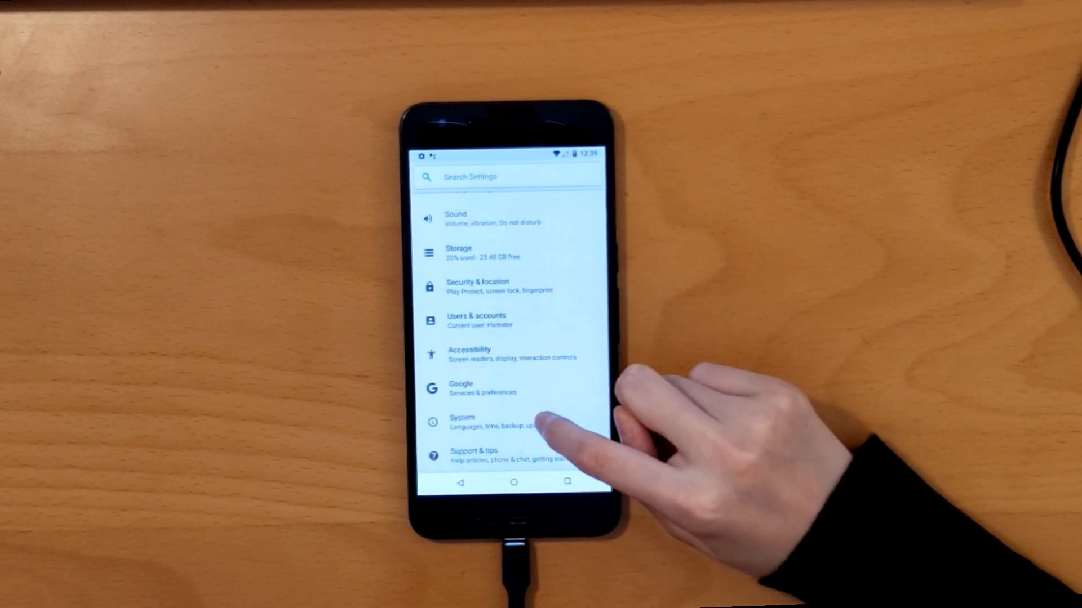
pyautogui.click(460, 422)
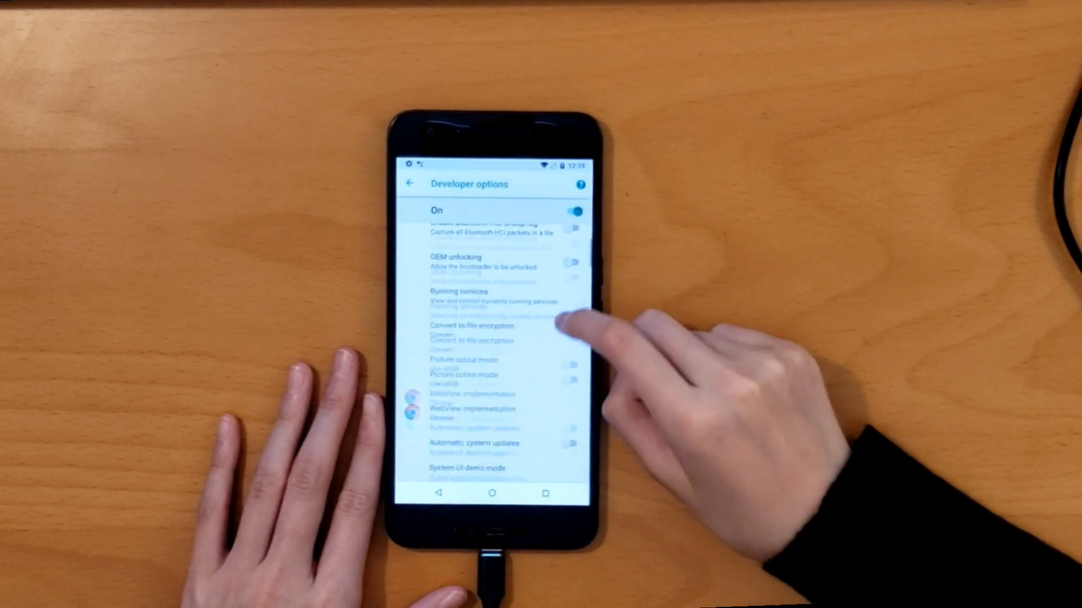
pyautogui.scroll(-3)
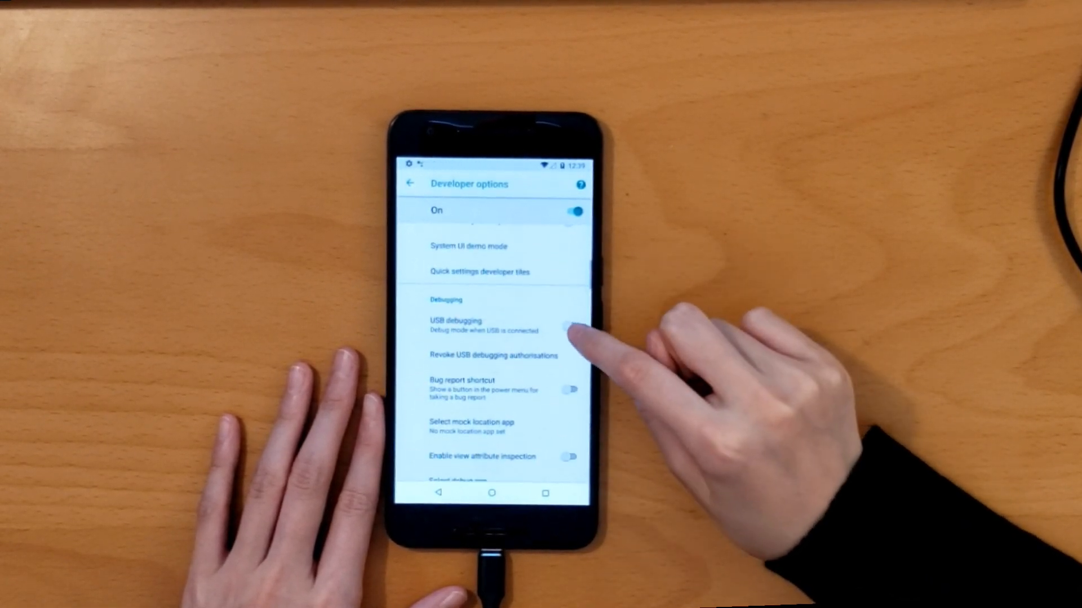
pyautogui.click(571, 326)
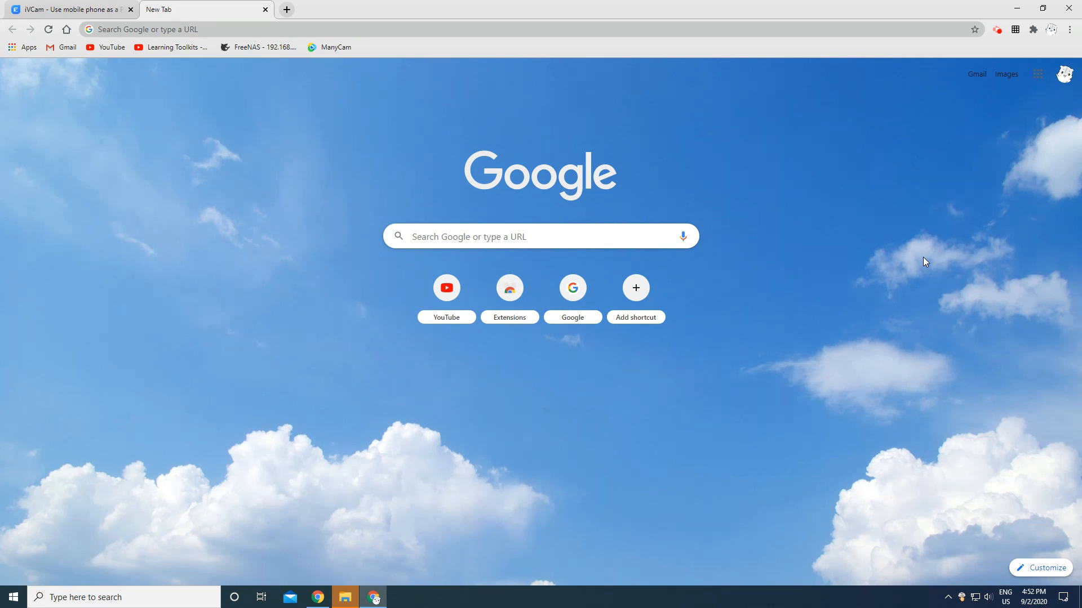
pyautogui.moveTo(793, 6)
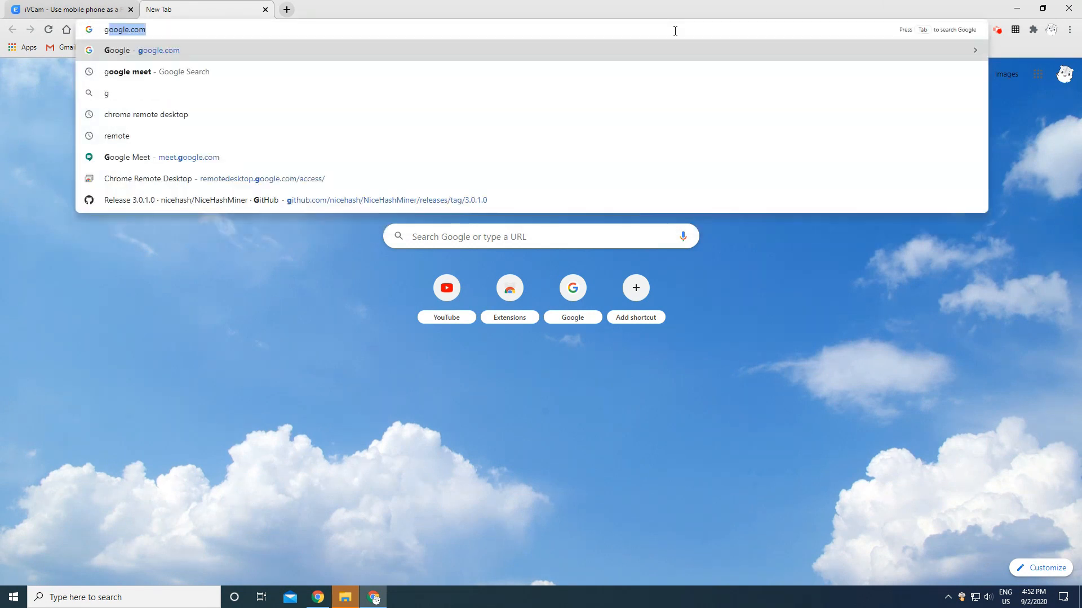
# Search 'google meet' in Chrome and open the meet.google.com result
pyautogui.write('google meet')
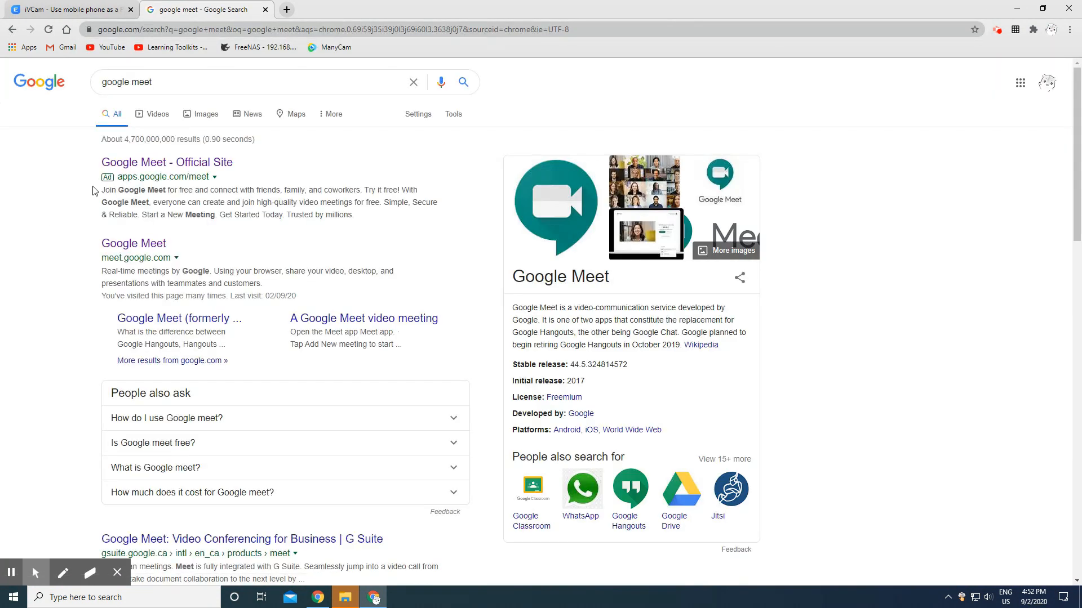
pyautogui.moveTo(134, 242)
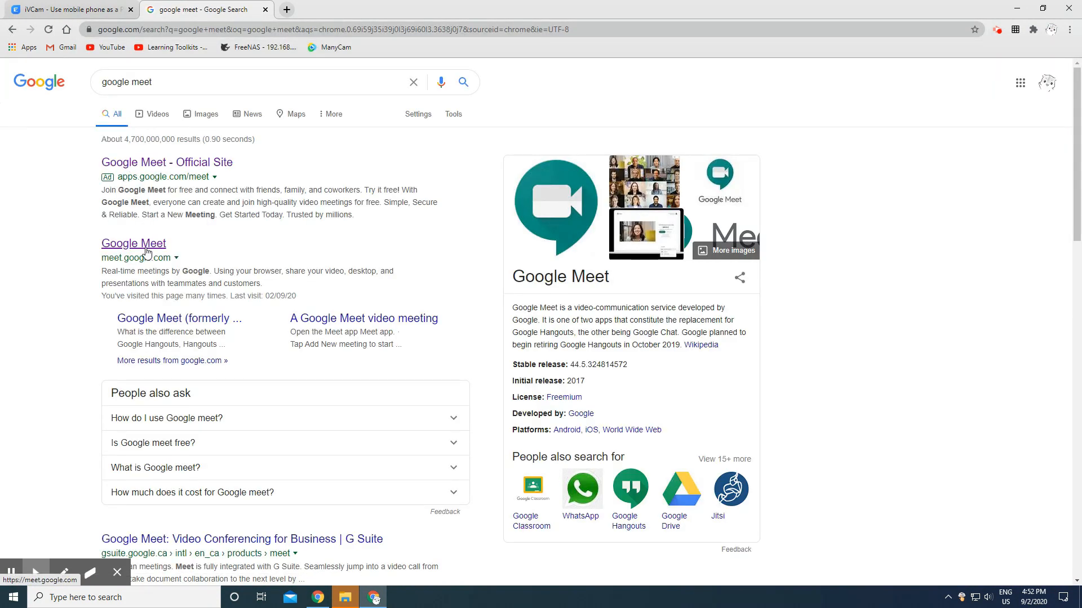
pyautogui.click(133, 242)
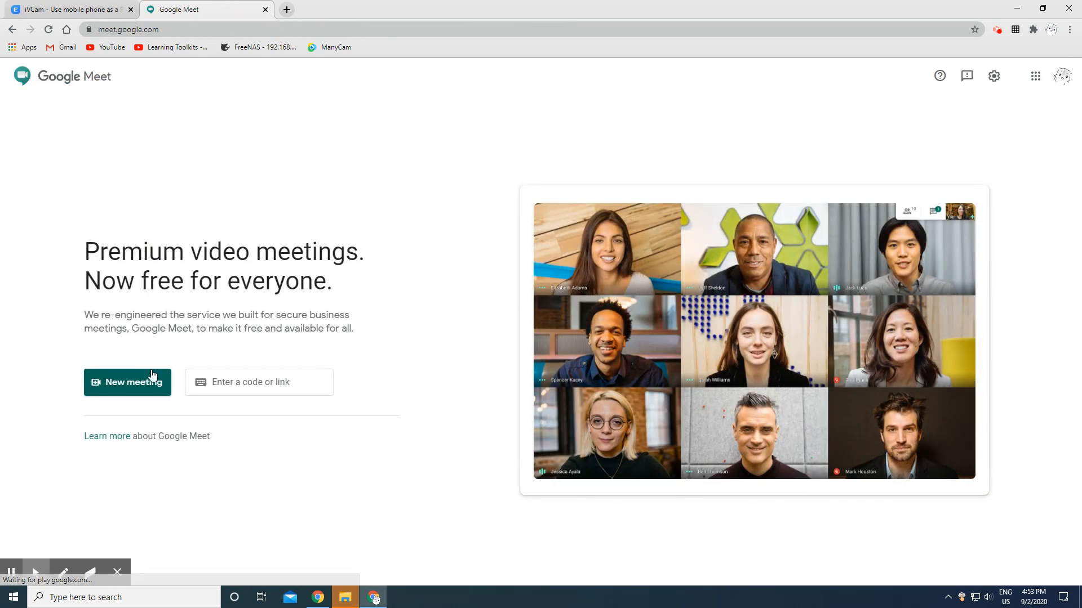
pyautogui.moveTo(706, 190)
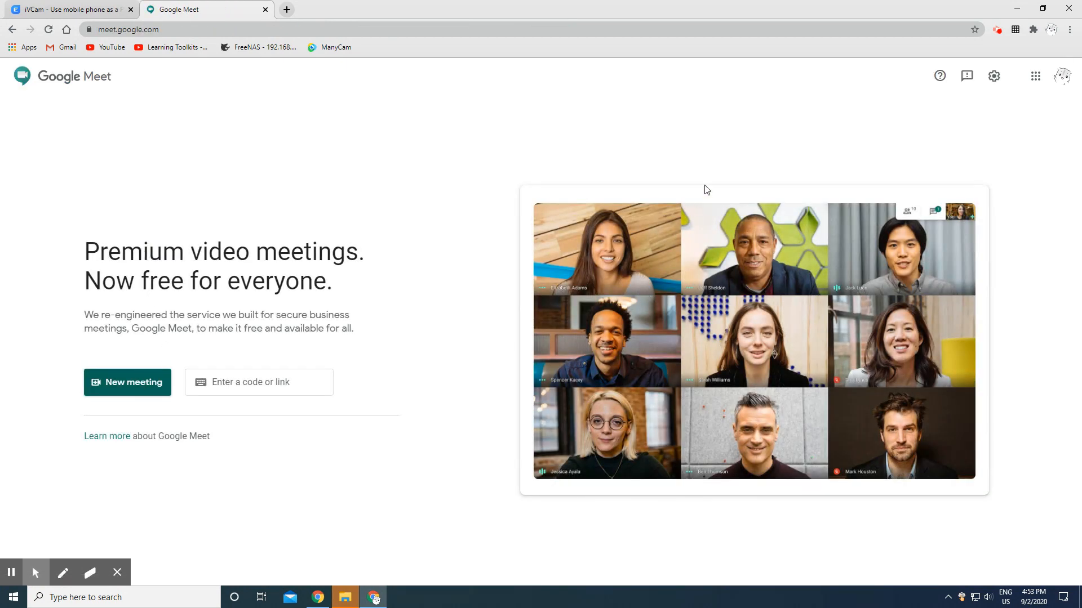
# Set Google Meet's video camera to e2eSoft iVCam
pyautogui.click(993, 76)
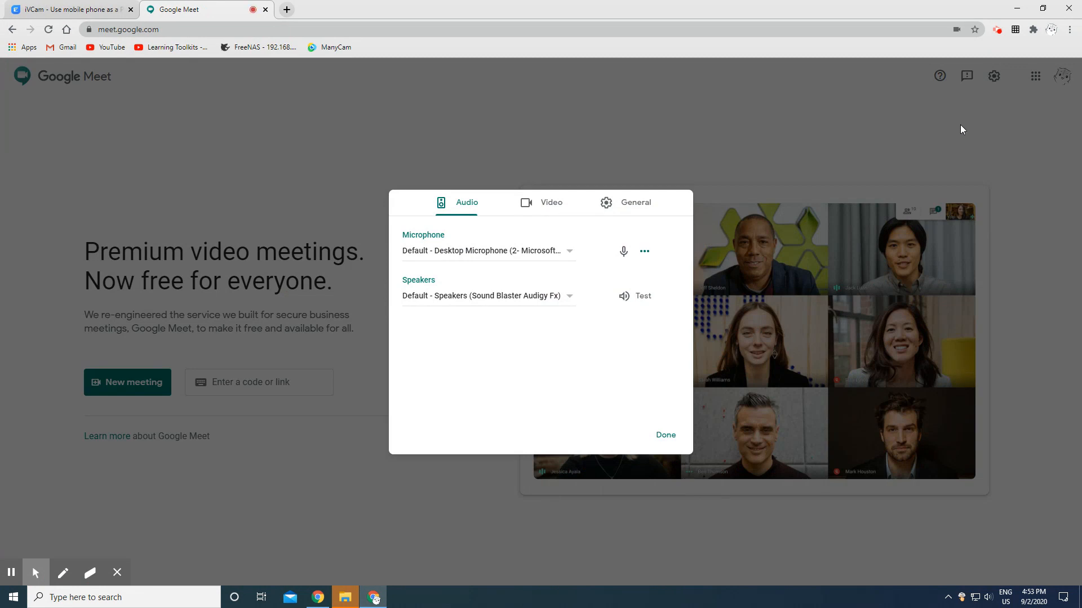
pyautogui.click(551, 203)
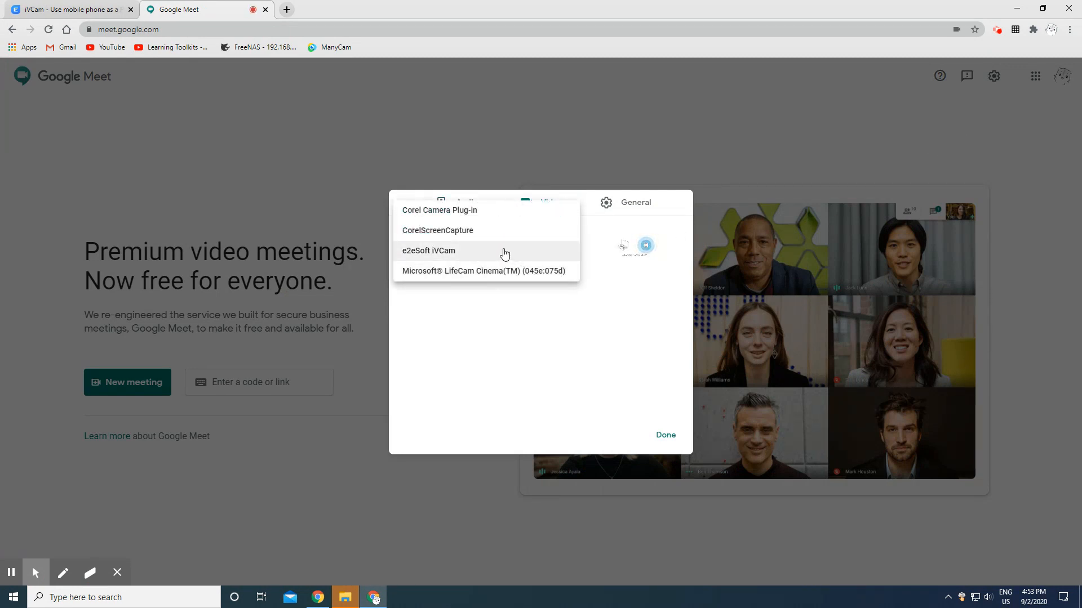
pyautogui.click(429, 250)
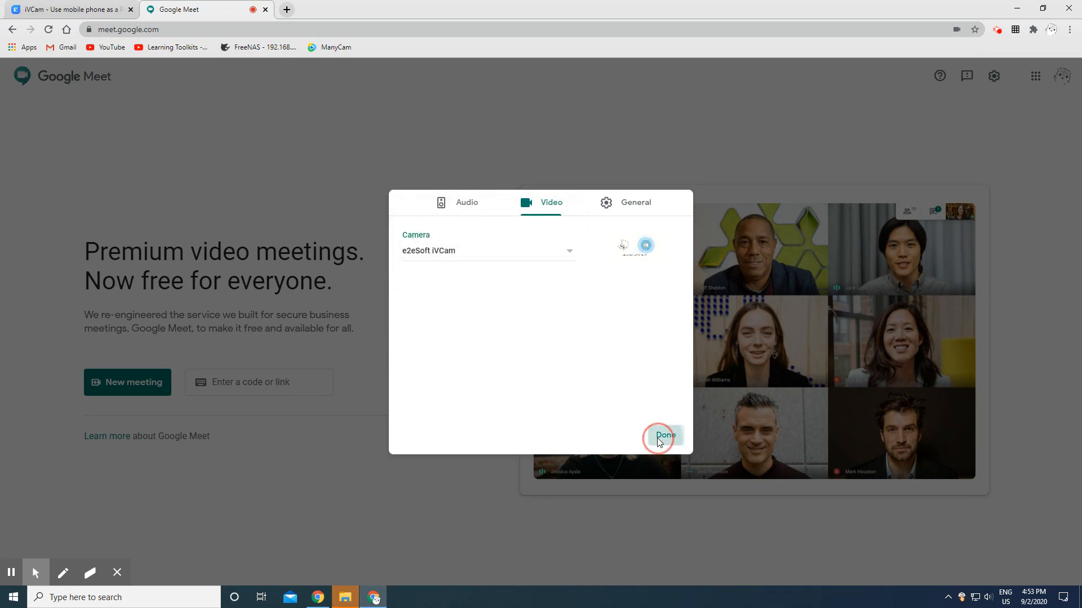
pyautogui.click(664, 436)
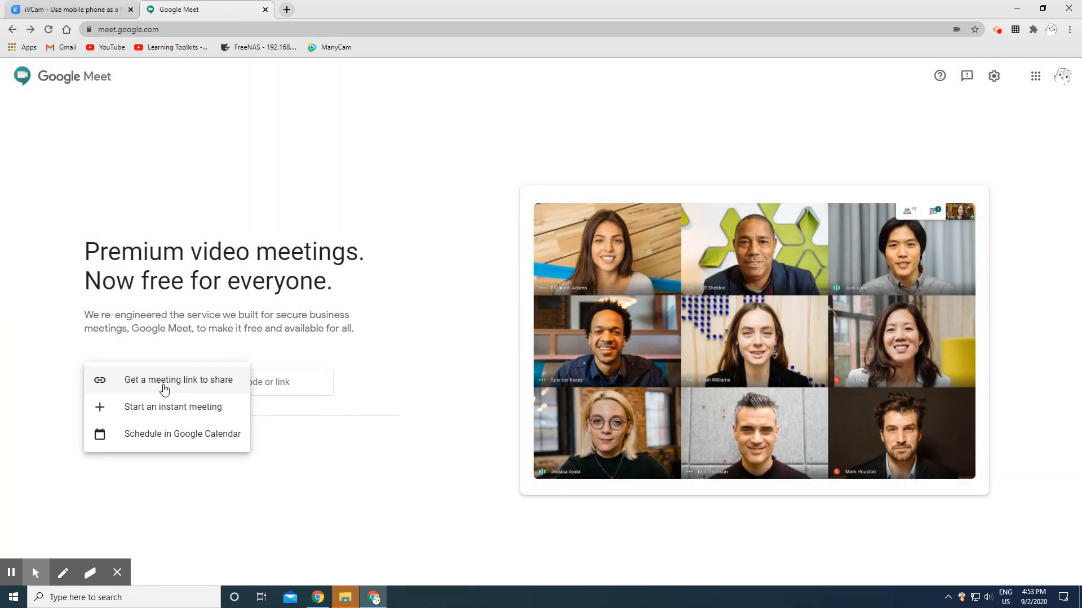
pyautogui.moveTo(178, 412)
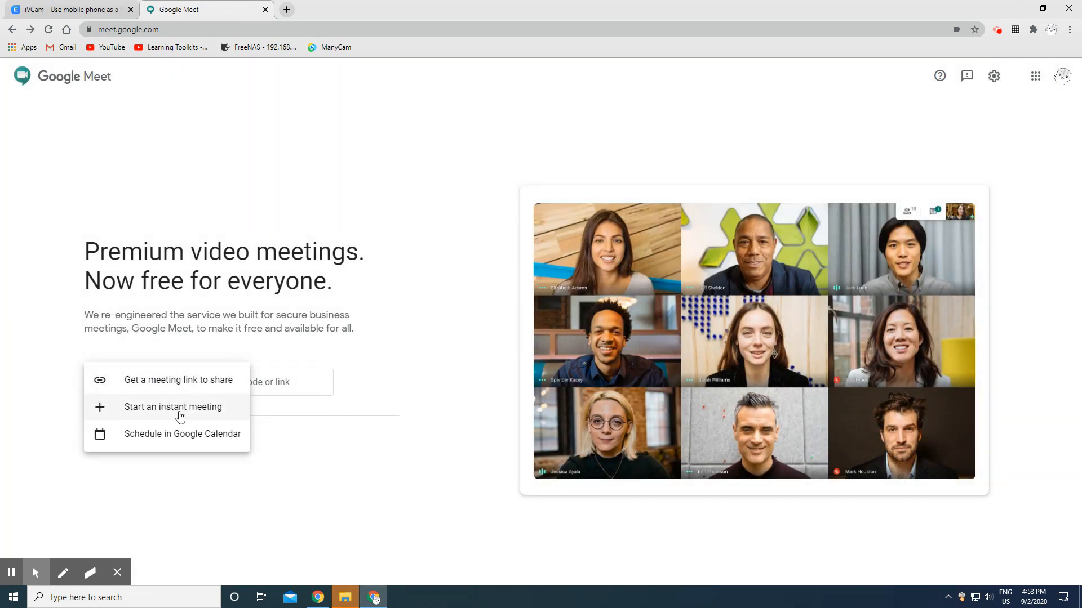
# Start and join an instant meeting, copy its joining link, and open a new tab
pyautogui.click(173, 406)
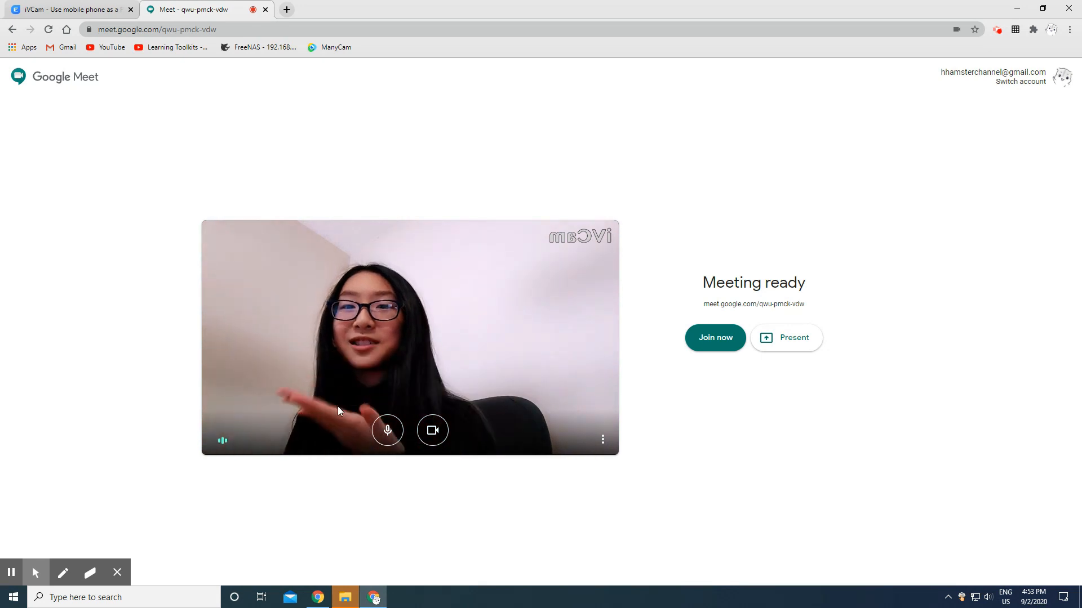
pyautogui.click(715, 338)
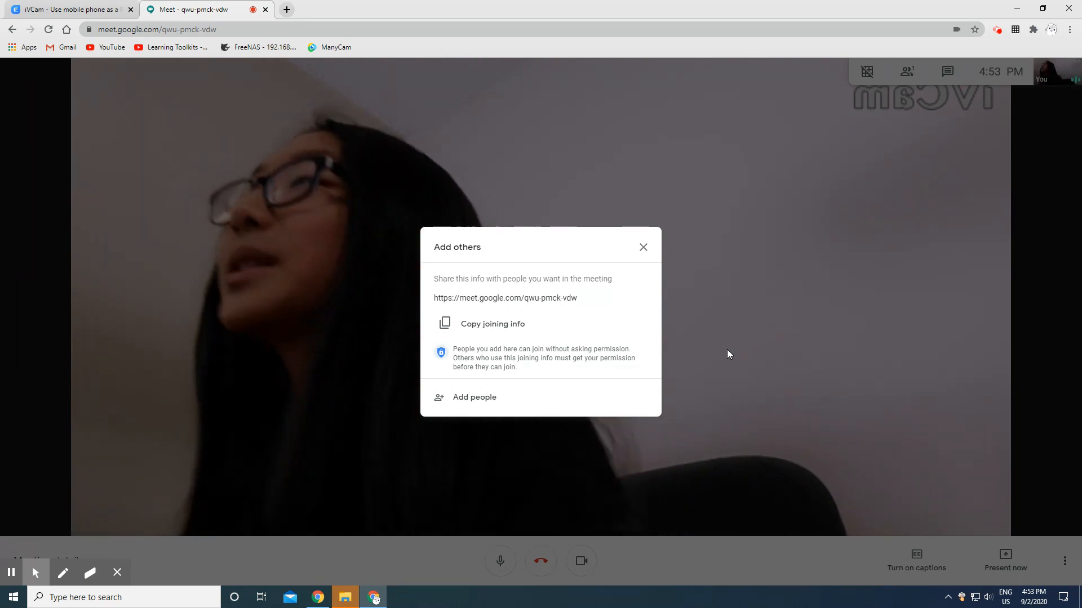
pyautogui.click(492, 324)
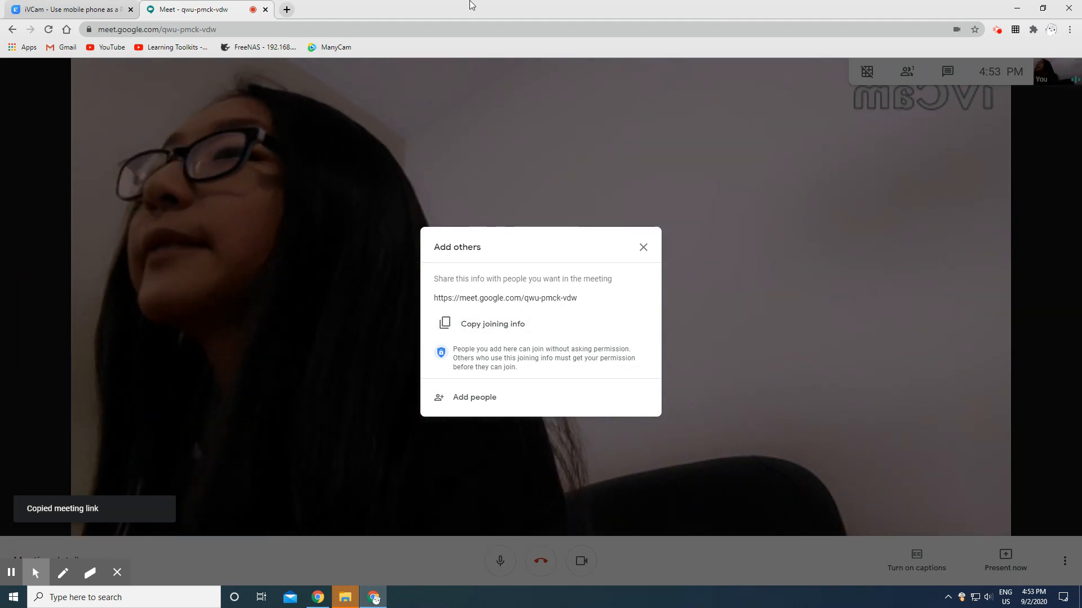
pyautogui.click(642, 247)
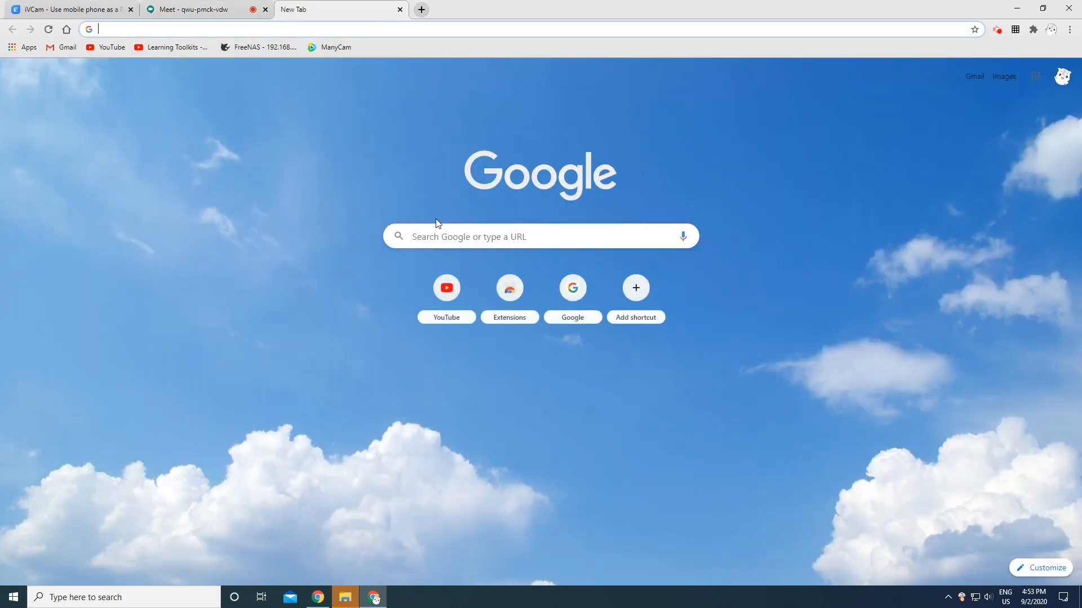
pyautogui.moveTo(480, 31)
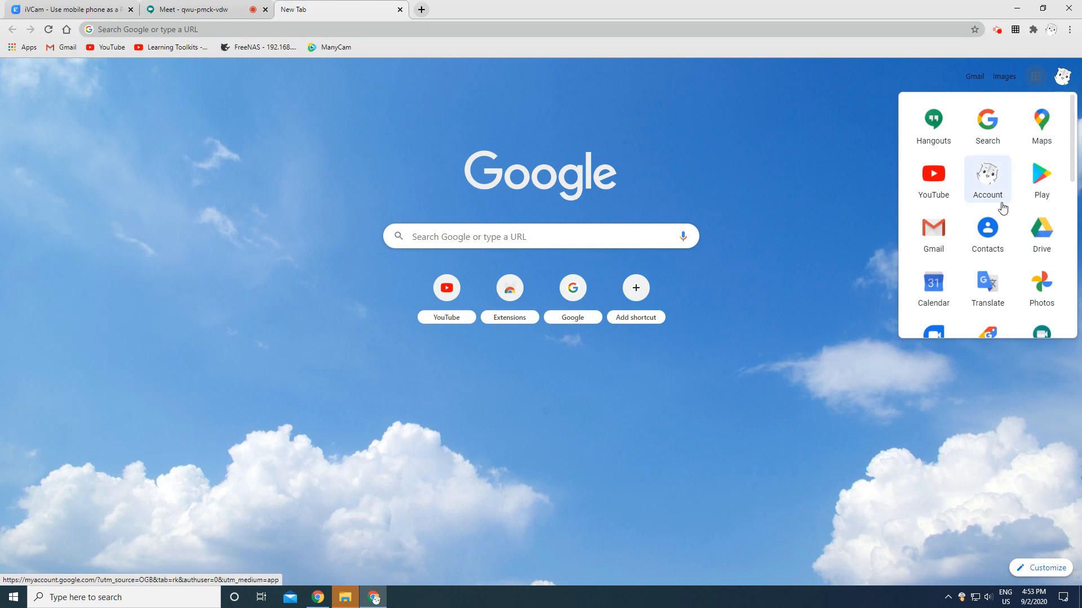
pyautogui.moveTo(960, 278)
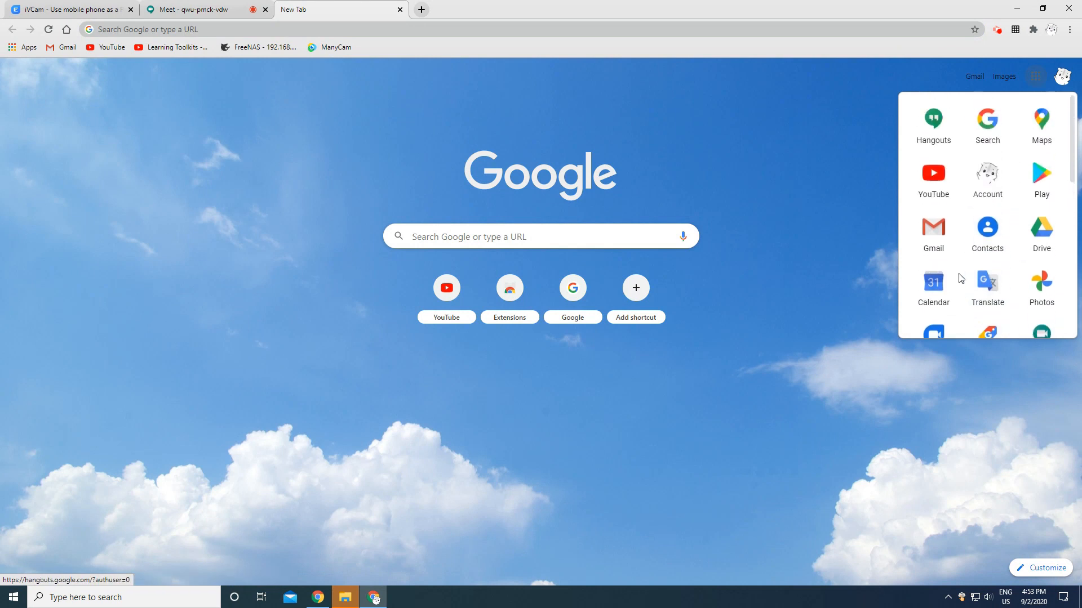
# Open Google Hangouts in the new tab, then return to the Meet tab
pyautogui.click(933, 119)
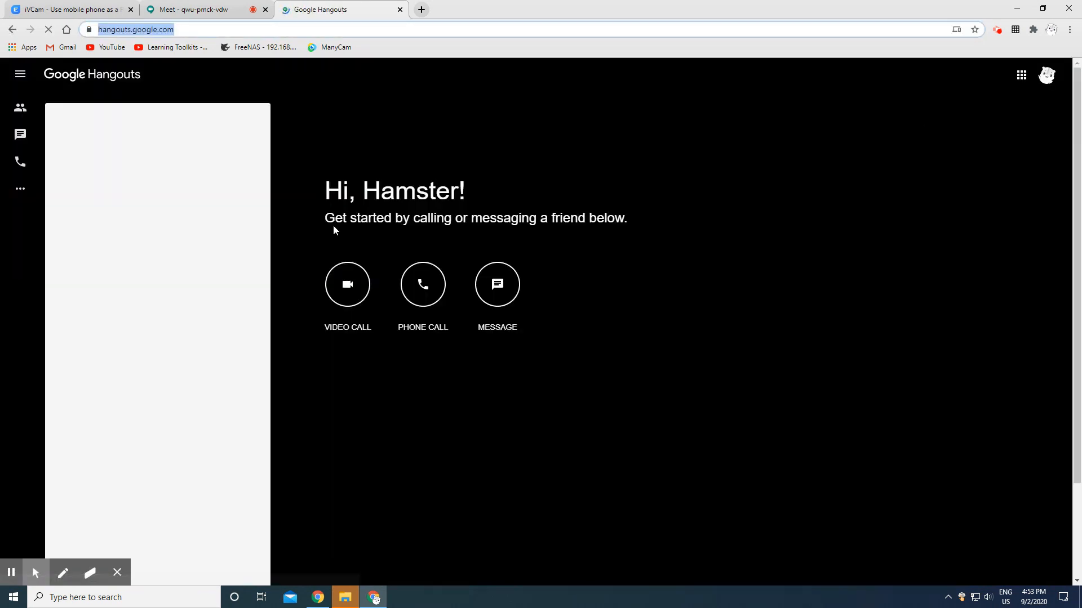
pyautogui.click(200, 9)
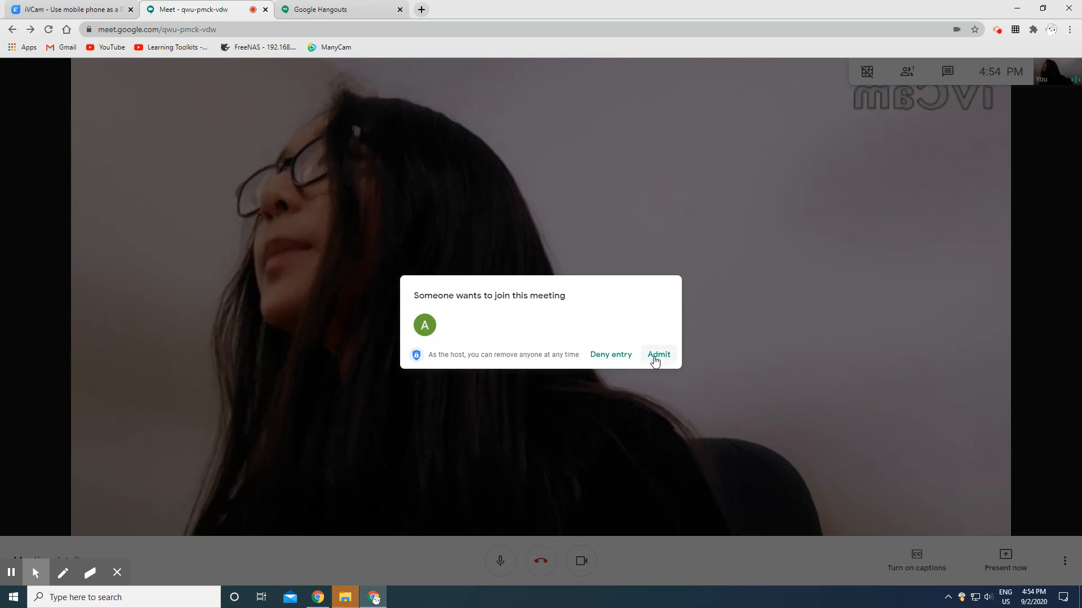
# Admit the waiting participant, then hang up and return to the home screen
pyautogui.click(657, 354)
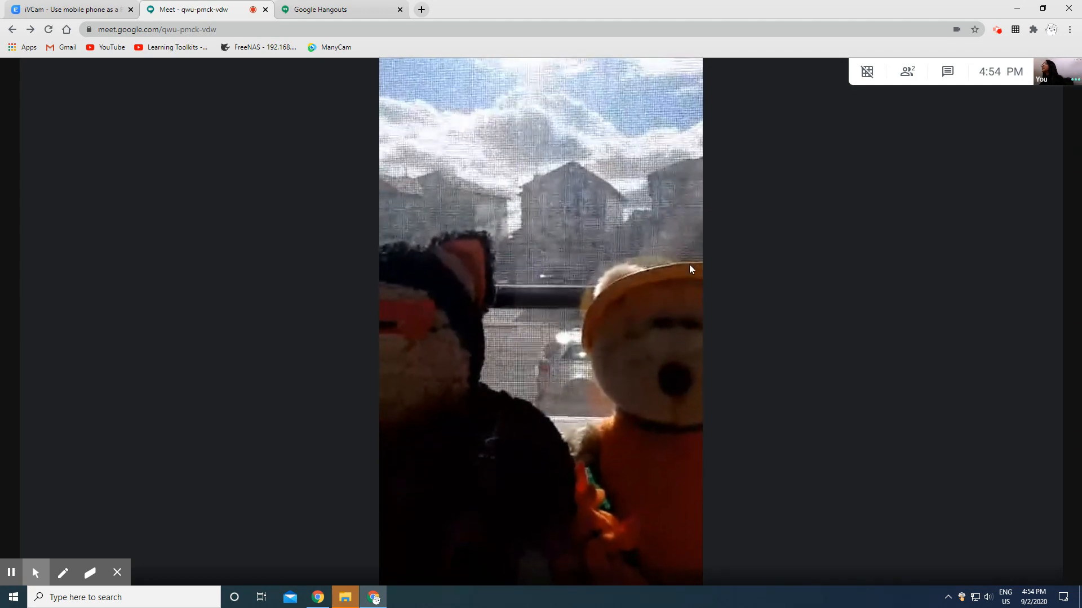
pyautogui.click(866, 71)
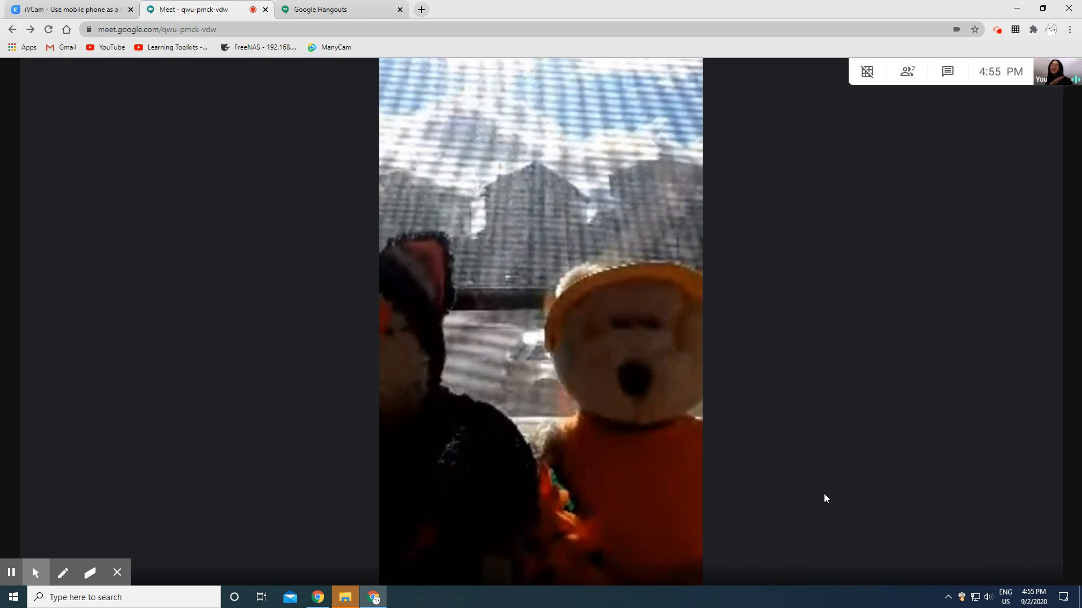
pyautogui.moveTo(494, 486)
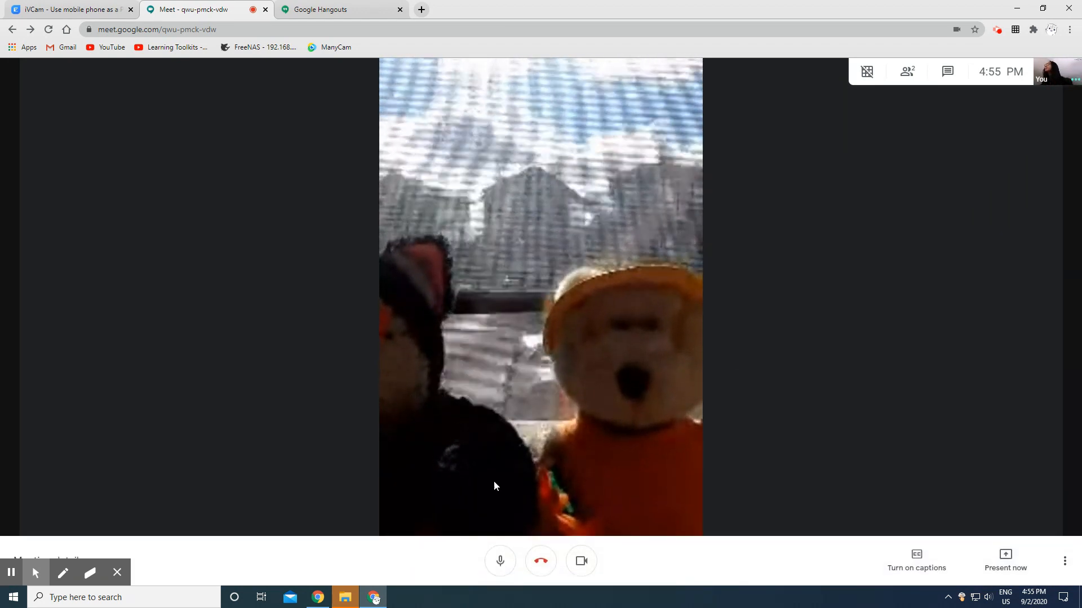
pyautogui.click(541, 561)
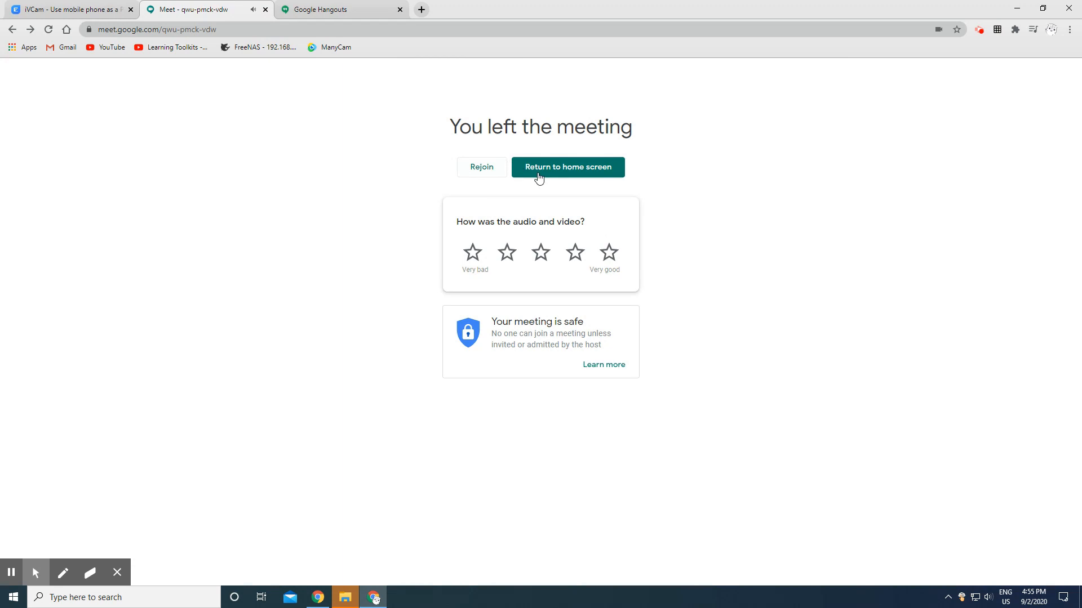
pyautogui.click(567, 166)
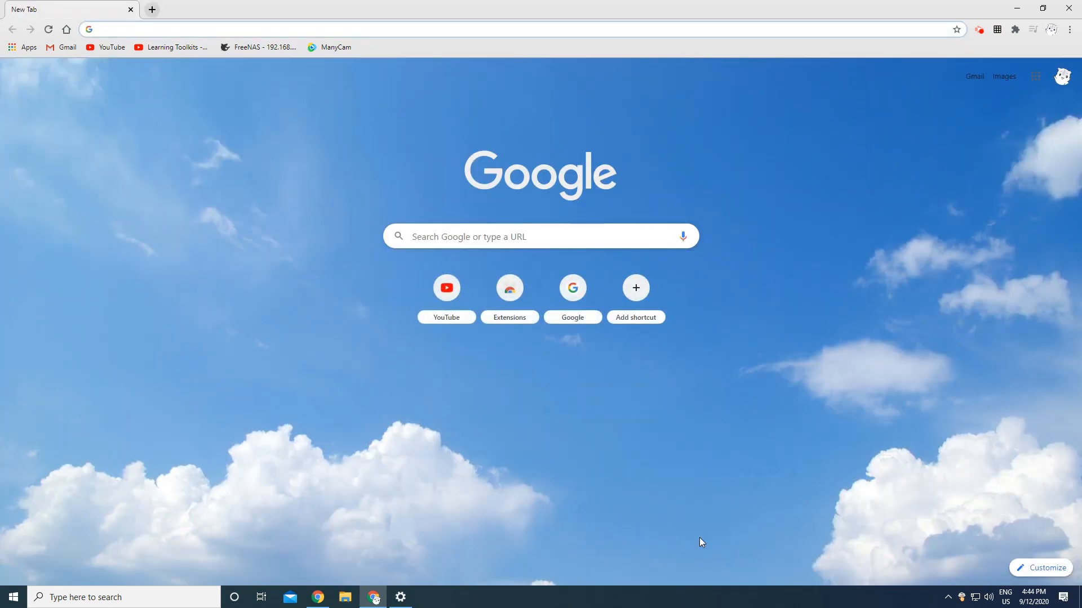
# Open zoom.us and host a meeting with video on
pyautogui.write('zoom')
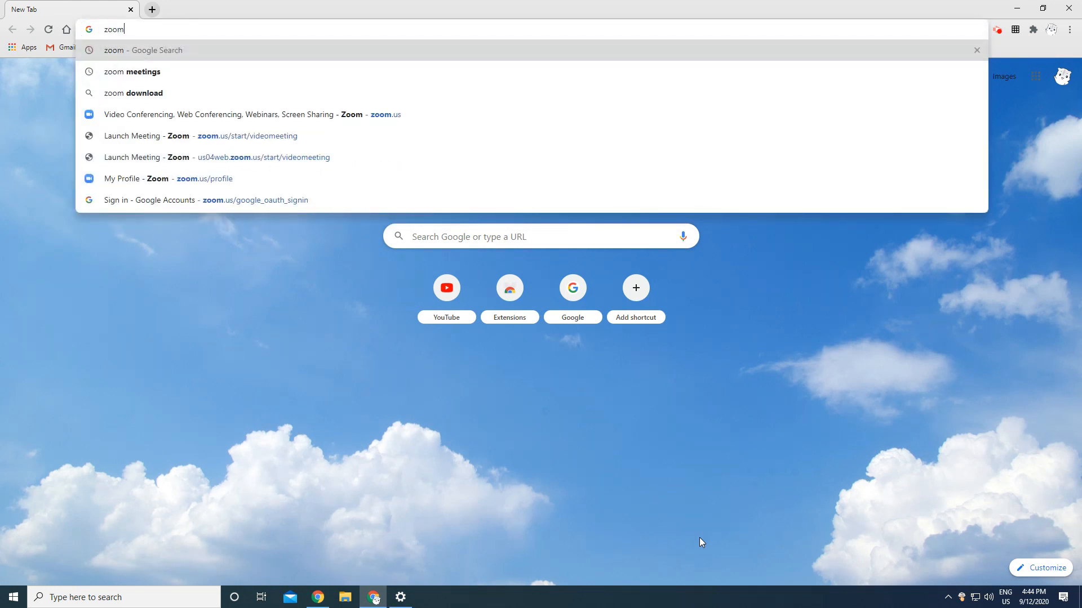
pyautogui.click(246, 114)
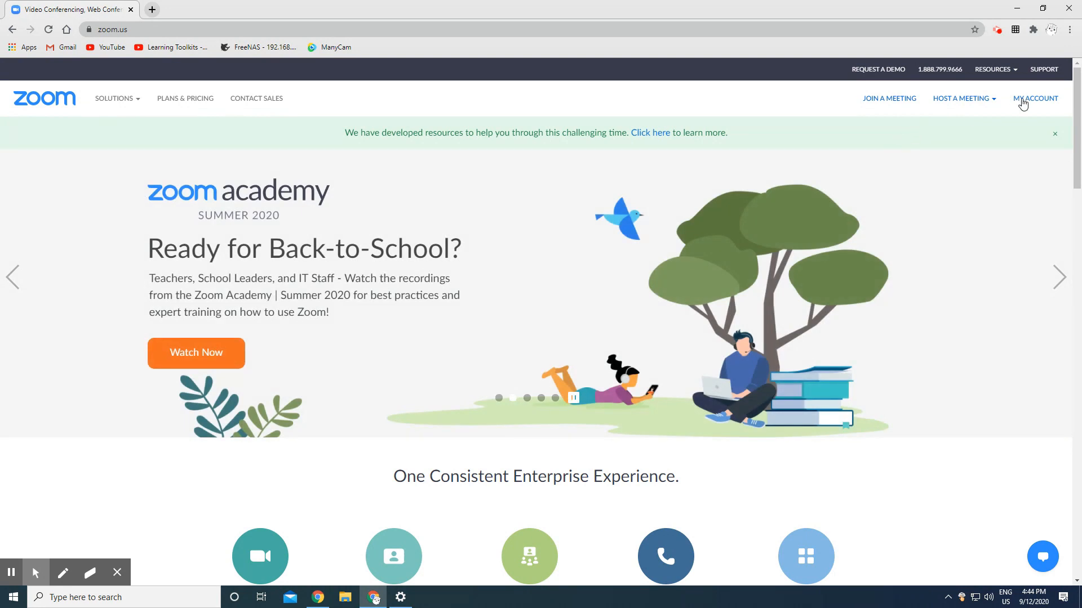
pyautogui.click(961, 98)
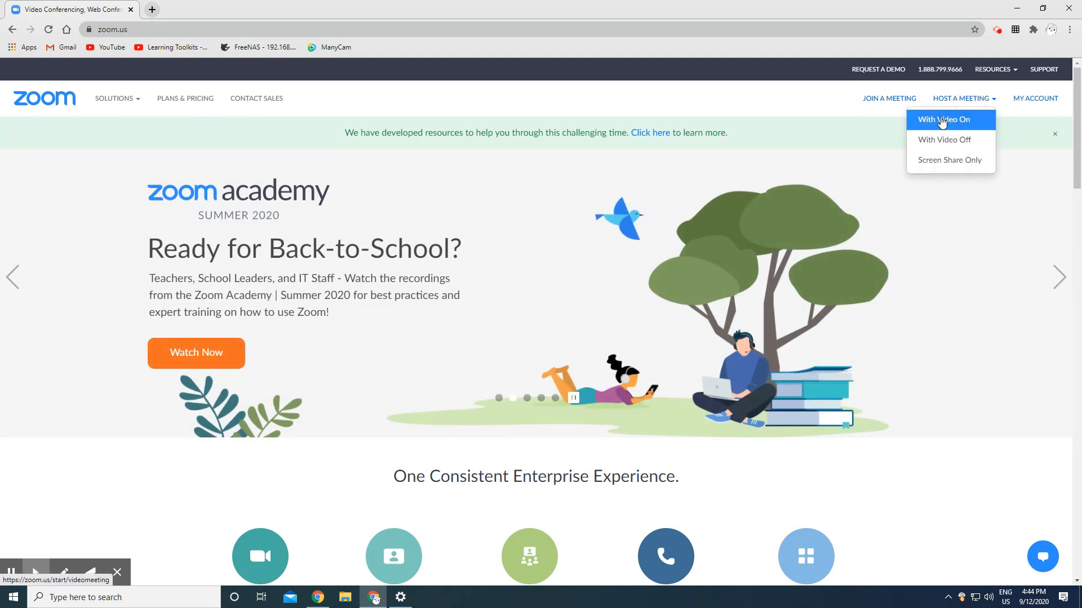
pyautogui.click(943, 119)
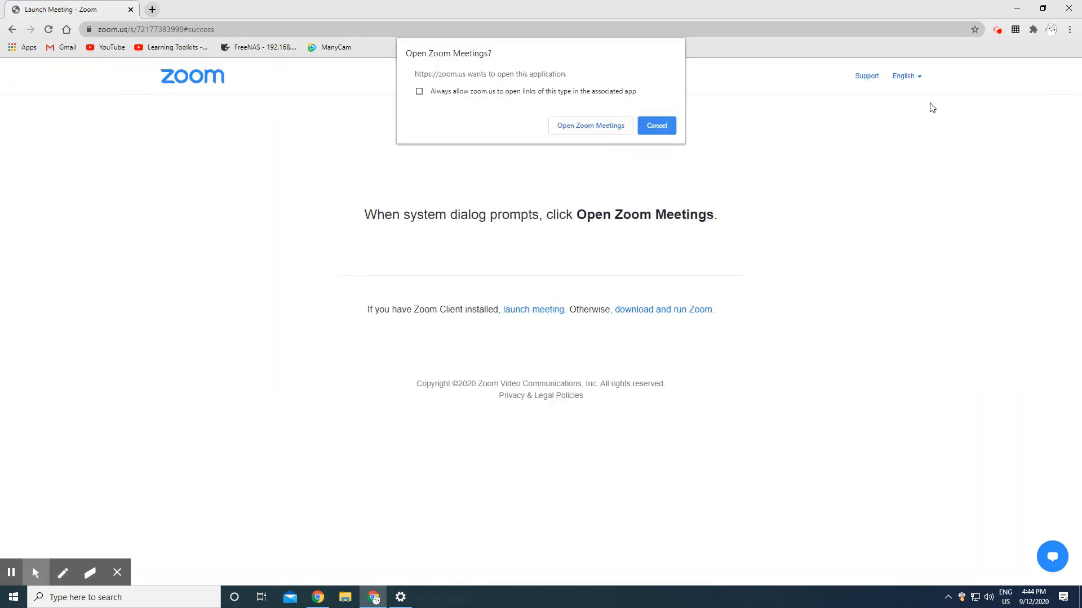
# Launch the meeting in the Zoom Meetings app and show the camera list
pyautogui.click(655, 125)
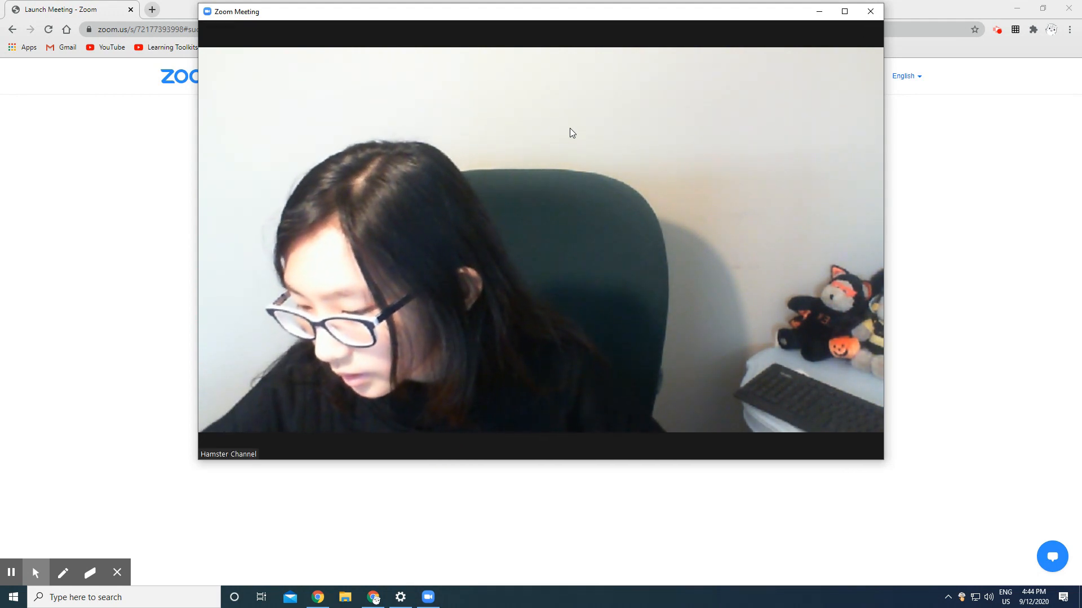
pyautogui.moveTo(573, 128)
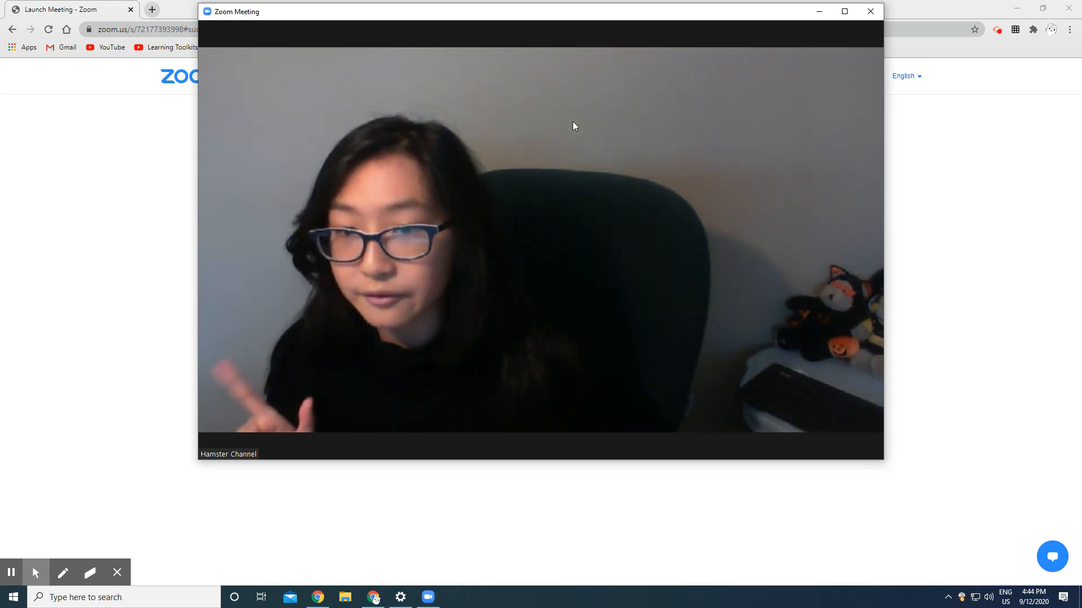
pyautogui.click(296, 444)
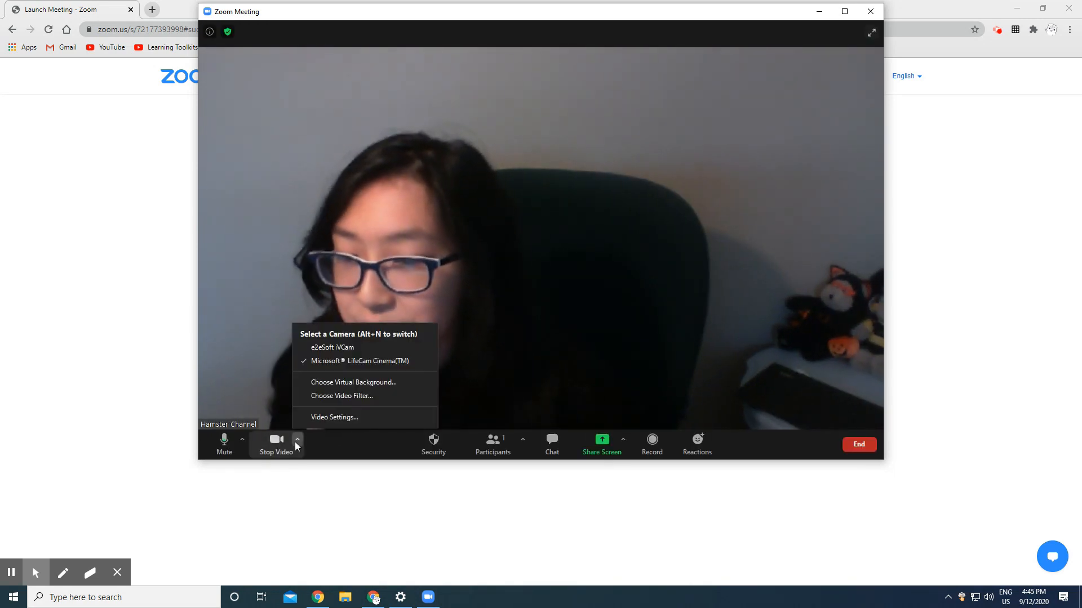
pyautogui.moveTo(331, 347)
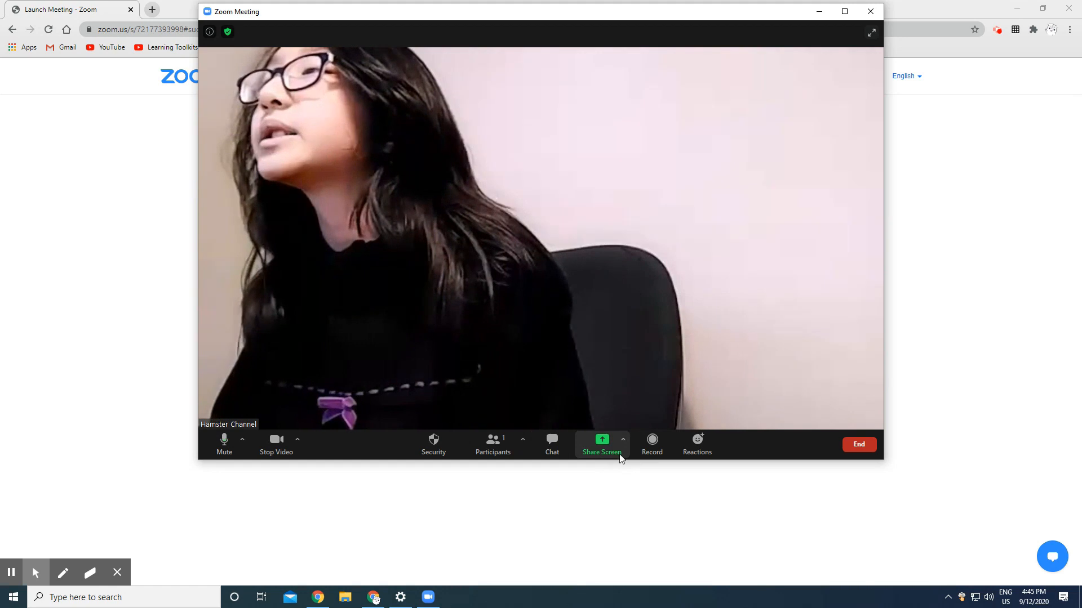
# Show chat and participants, view the invite window's Email tab, then close it
pyautogui.click(551, 445)
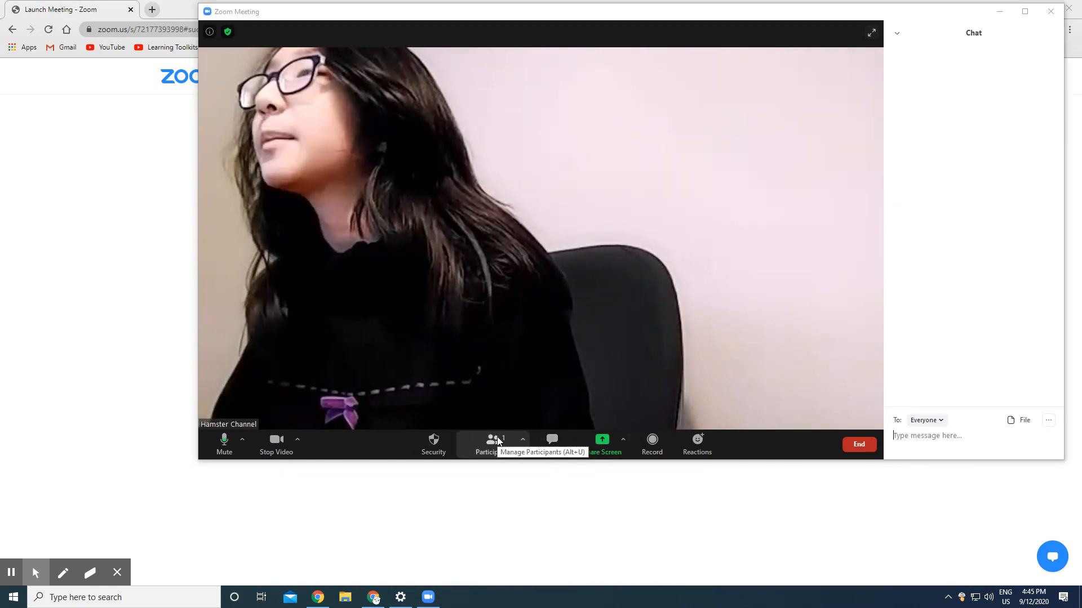
pyautogui.click(492, 443)
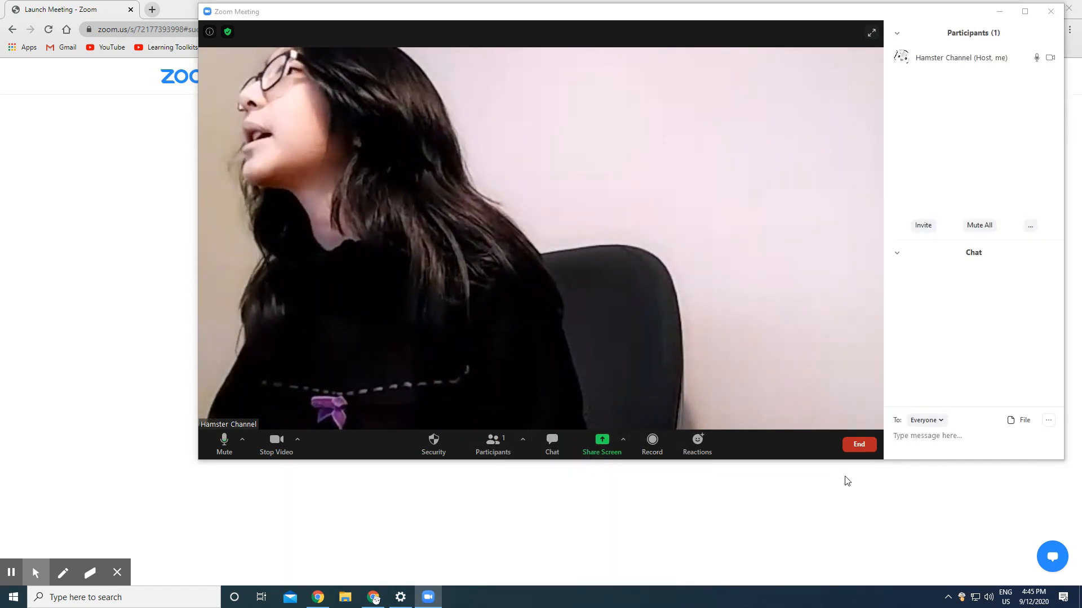
pyautogui.click(923, 225)
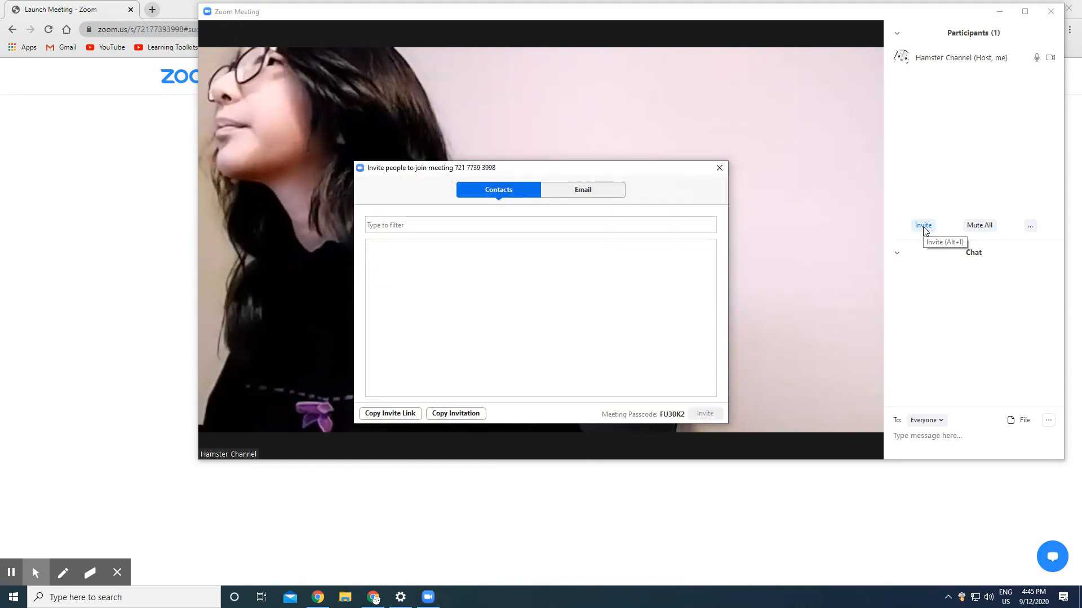
pyautogui.click(581, 190)
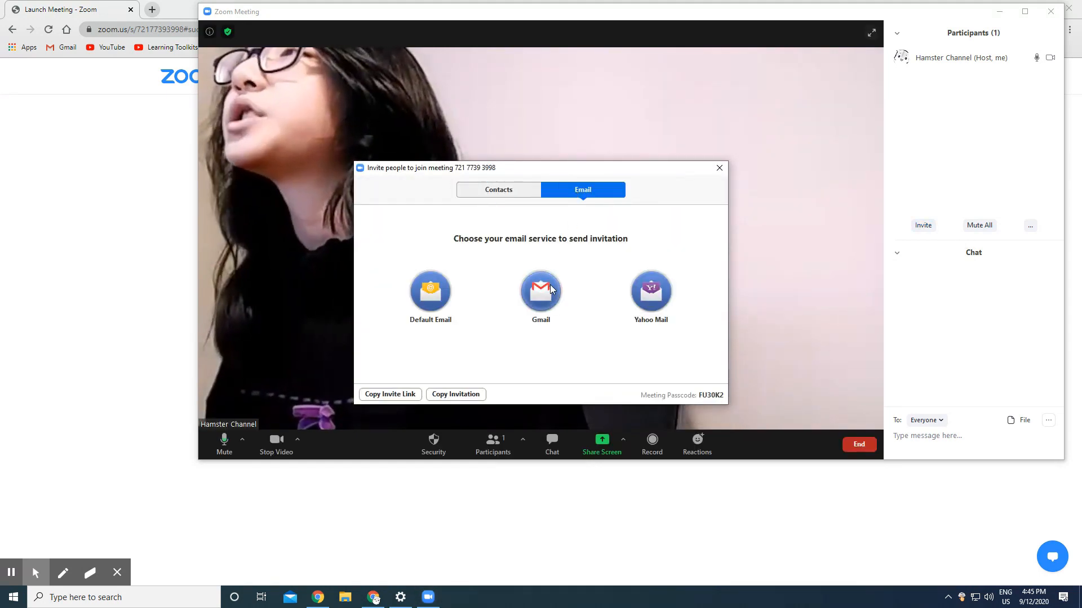
pyautogui.click(540, 289)
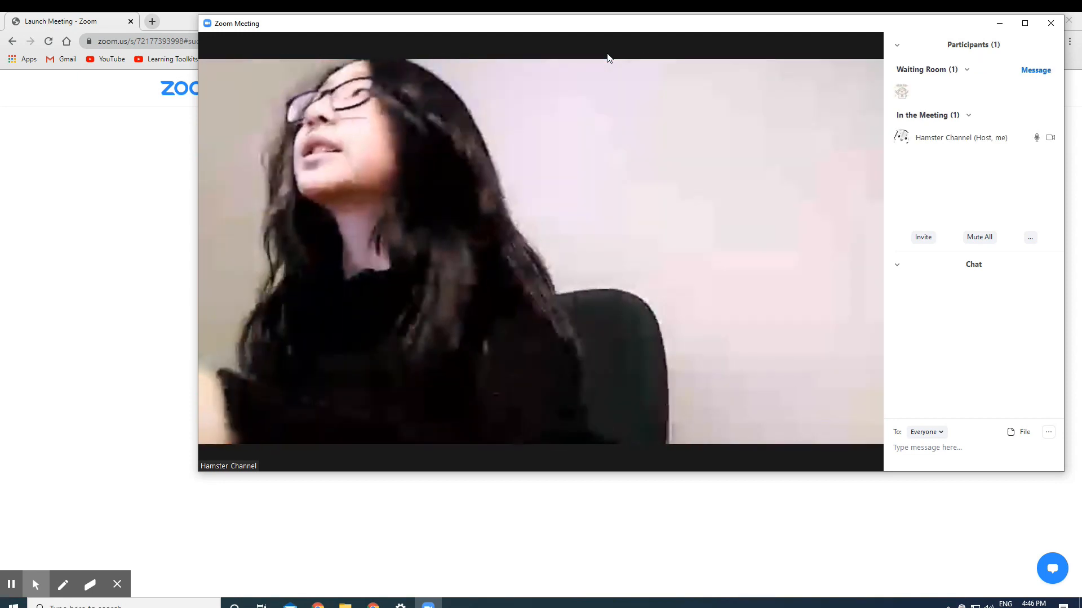
pyautogui.moveTo(901, 92)
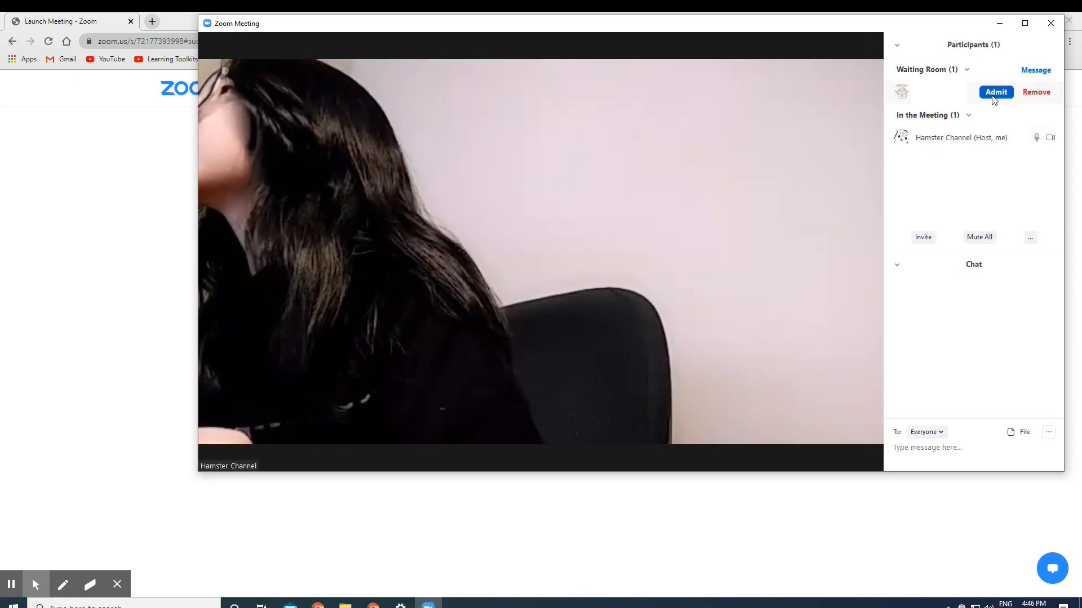
# Admit the waiting-room participant, bringing the meeting to two participants
pyautogui.click(996, 92)
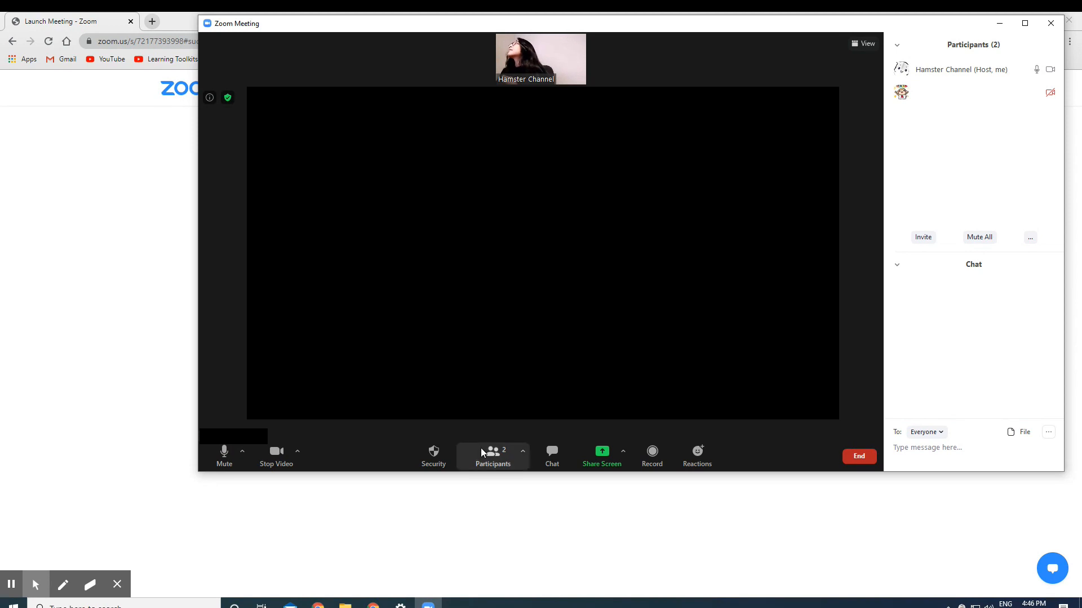
pyautogui.moveTo(602, 459)
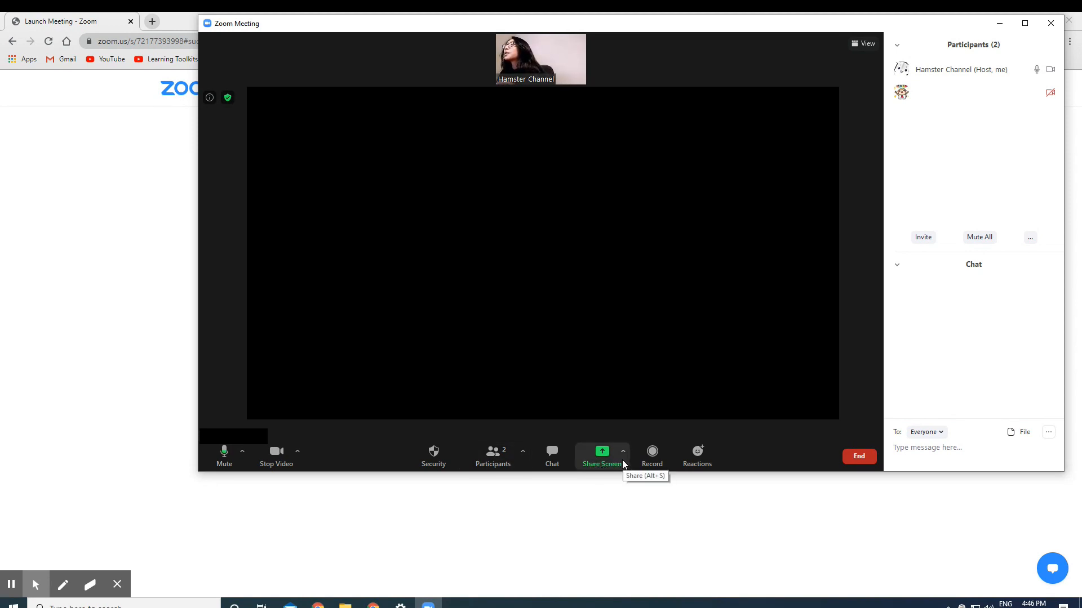
pyautogui.moveTo(626, 450)
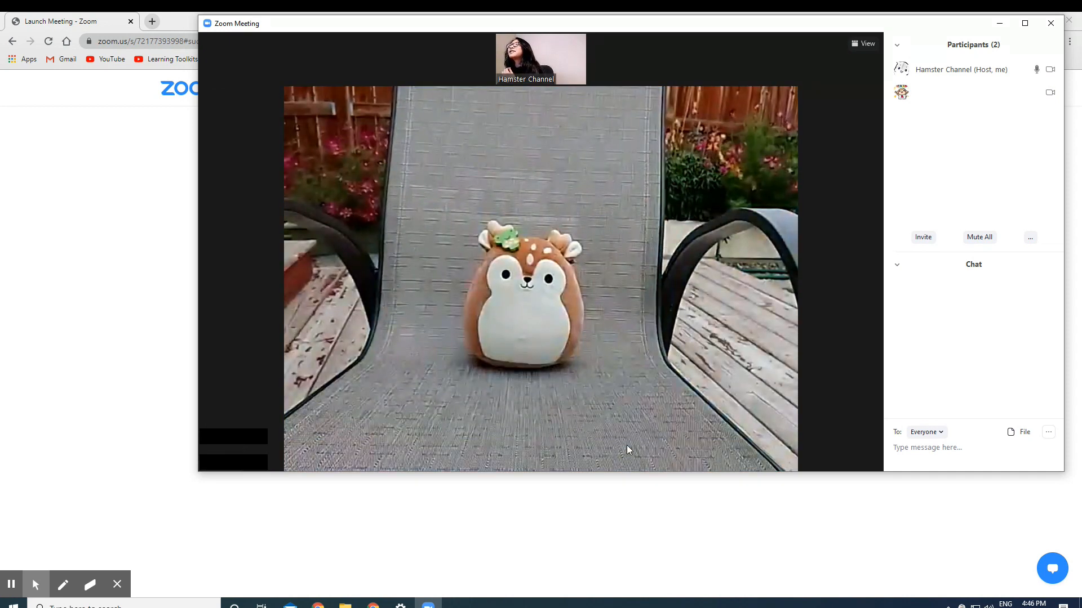
pyautogui.moveTo(434, 427)
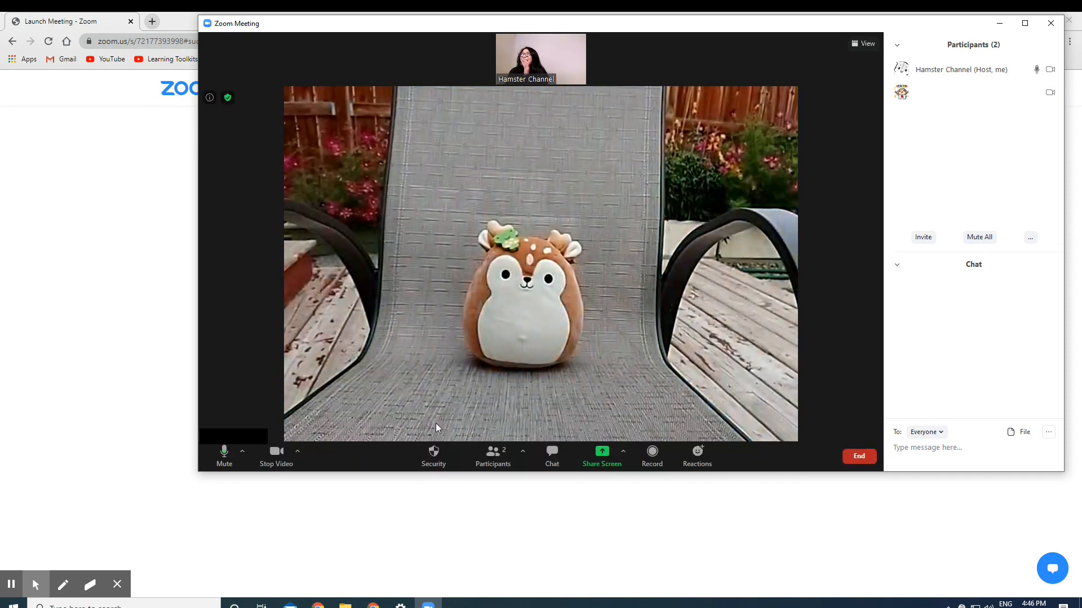